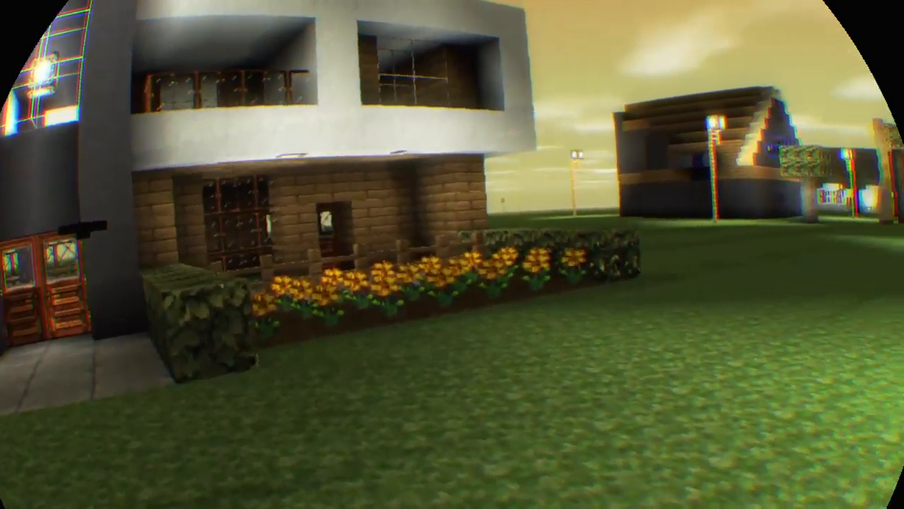
pyautogui.hscroll(-3)
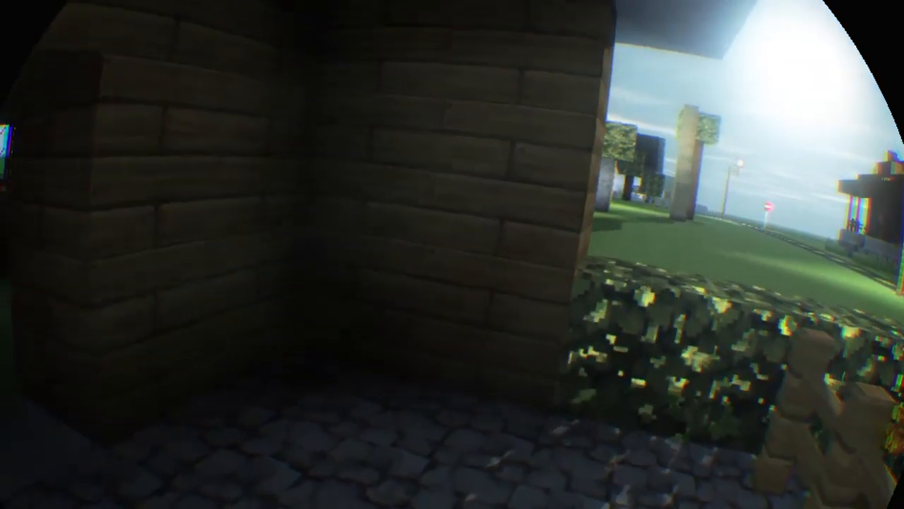
pyautogui.moveTo(452, 255)
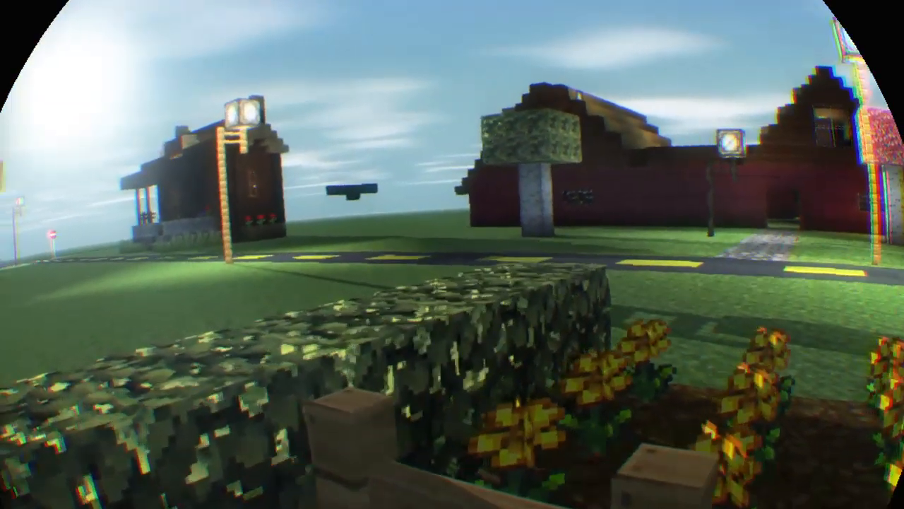
pyautogui.moveTo(452, 254)
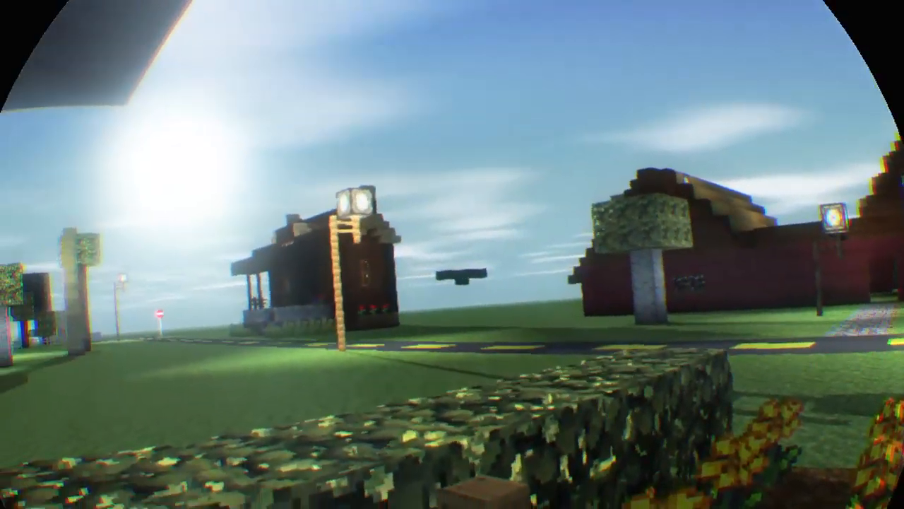